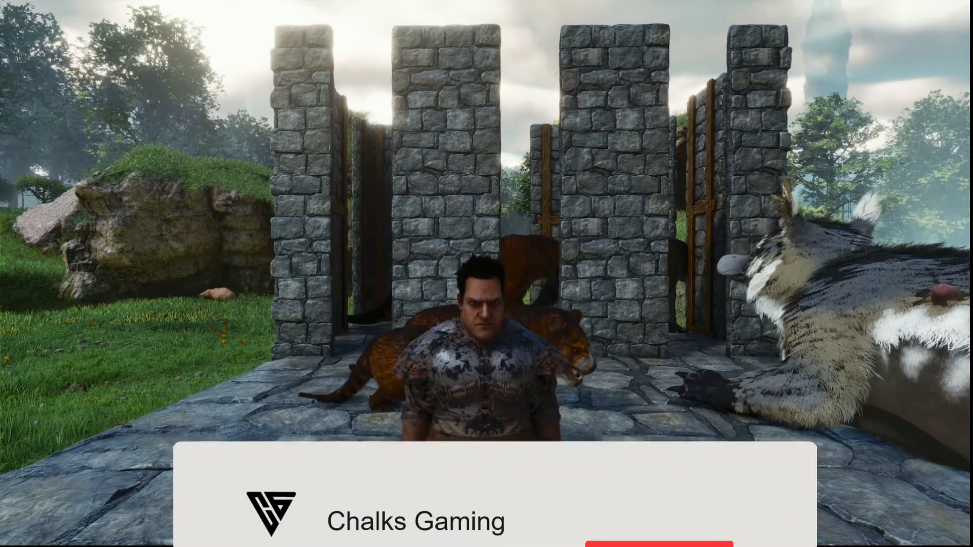
Show the #ark-ini Discord channel with the shared Game.ini and GameUserSettings.ini posts.
left_click(660, 482)
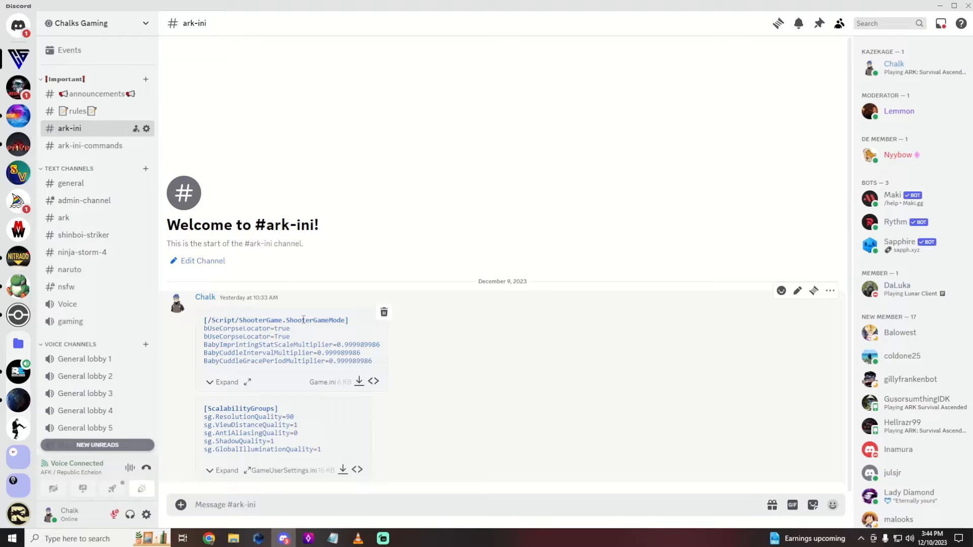
View the server's Game.ini in the Nitrado config editor, highlighting the imprint and cuddle multiplier lines.
left_click(226, 382)
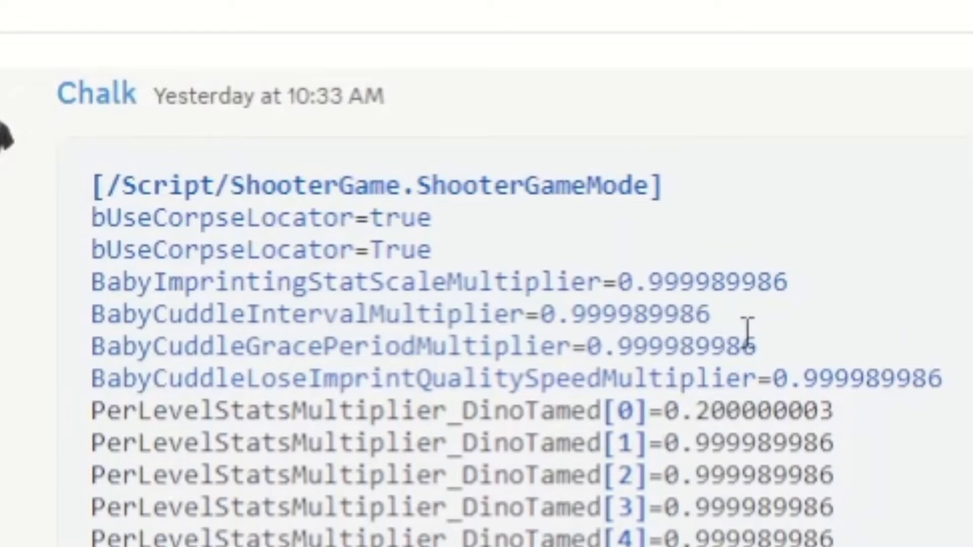
left_click_drag(167, 313, 605, 347)
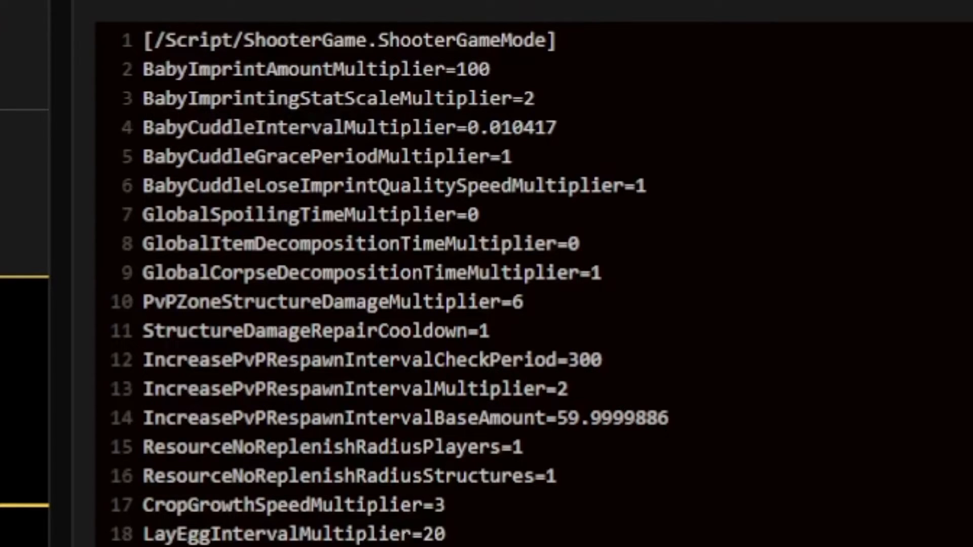
Return from the Nitrado editor to the ARK: Survival Ascended game world.
double_click(524, 128)
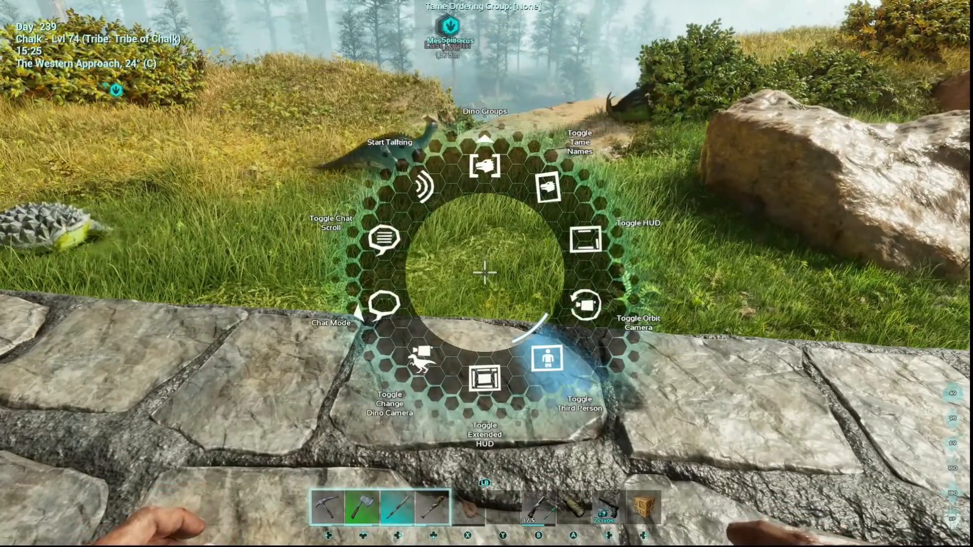
Show Untitled Project 3's Breeding Multipliers page in Beacon with mature speed 250.
left_click(546, 358)
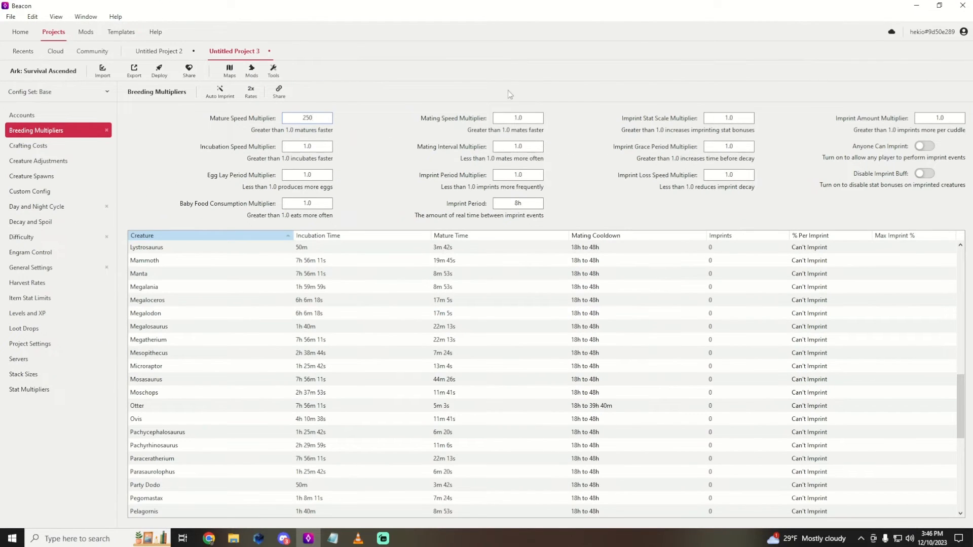
left_click(306, 118)
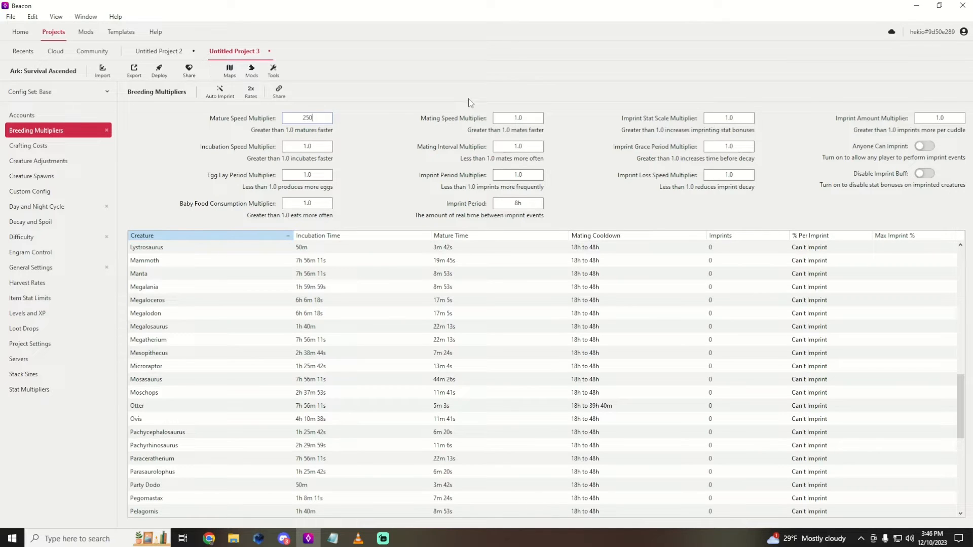
left_click(146, 247)
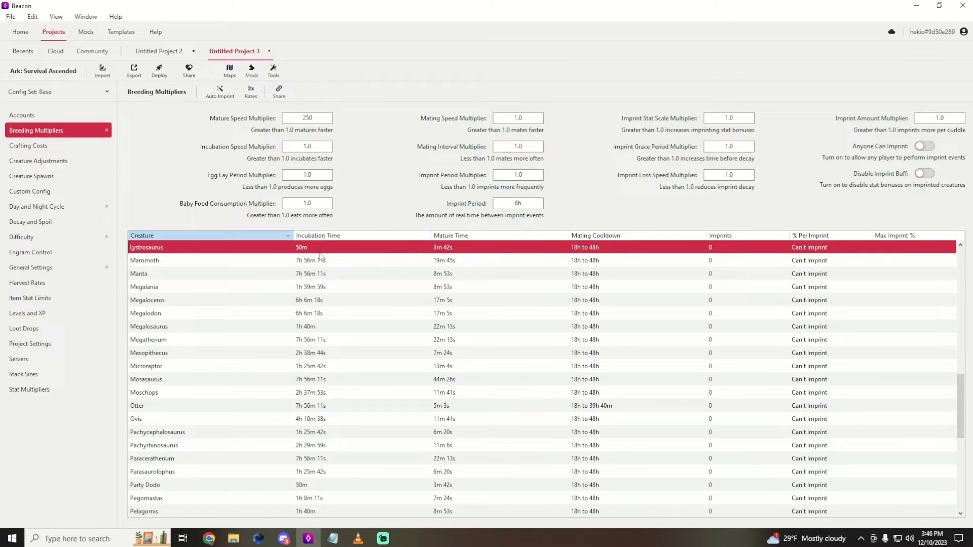
mouse_move(333, 183)
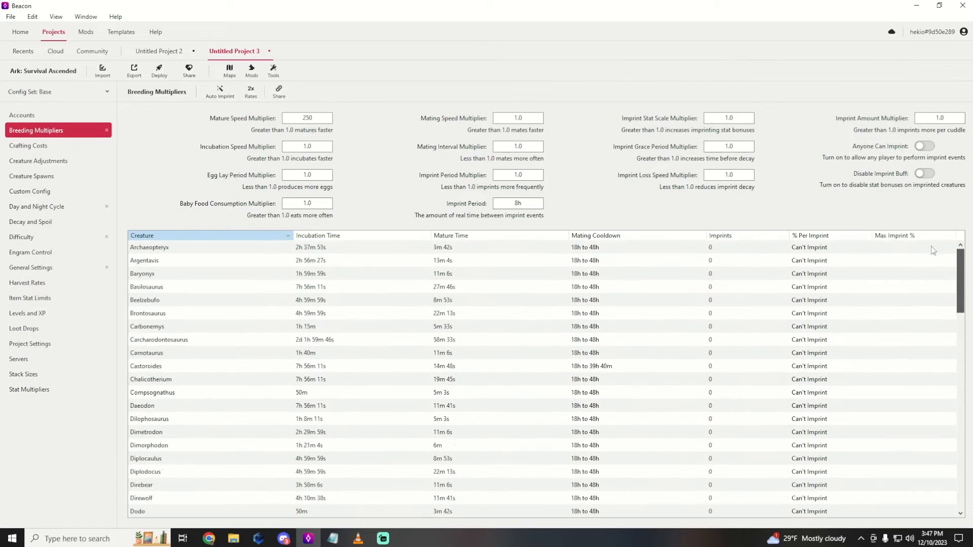
scroll("down", 3)
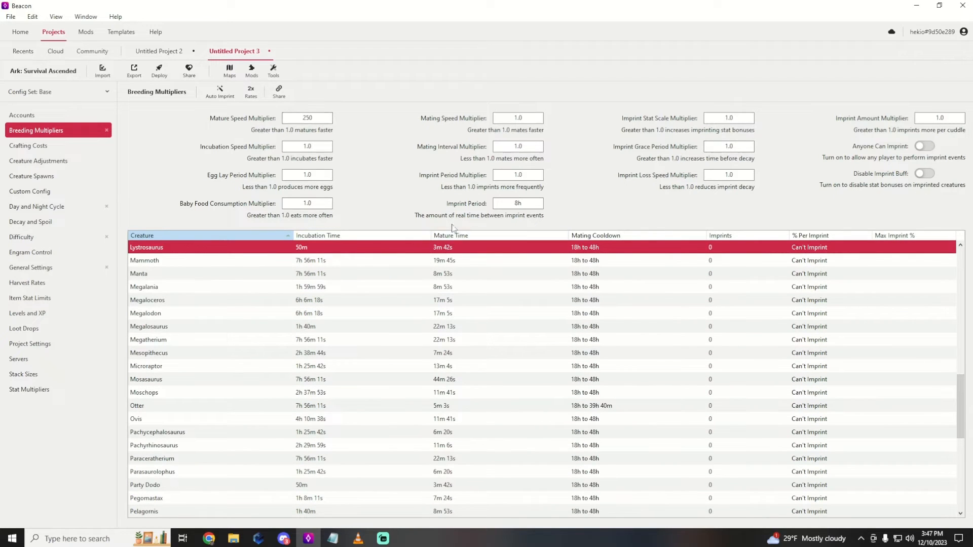
mouse_move(438, 447)
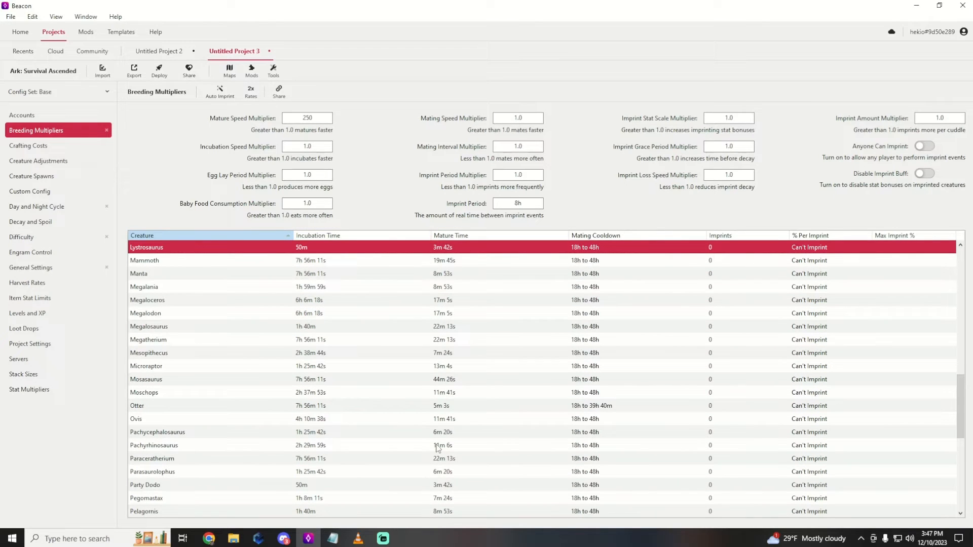
Replace the 8h imprint period with 2m, set imprint amount multiplier 100 and mating speed 5.
left_click(518, 202)
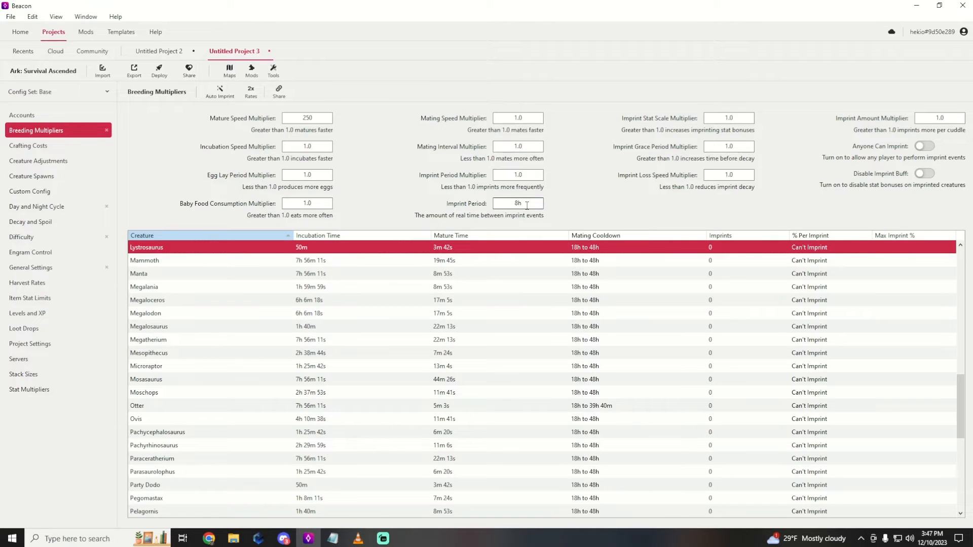
left_click(518, 203)
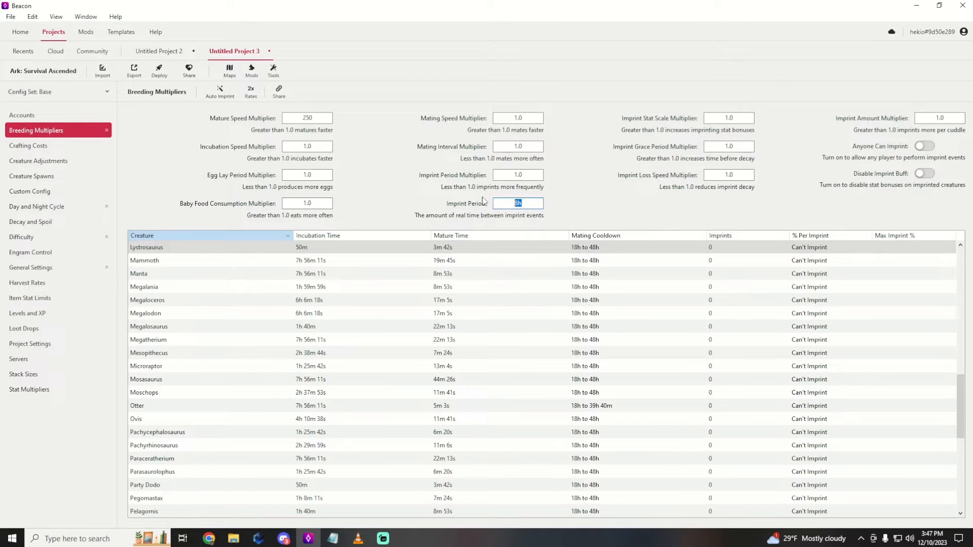
type("2m")
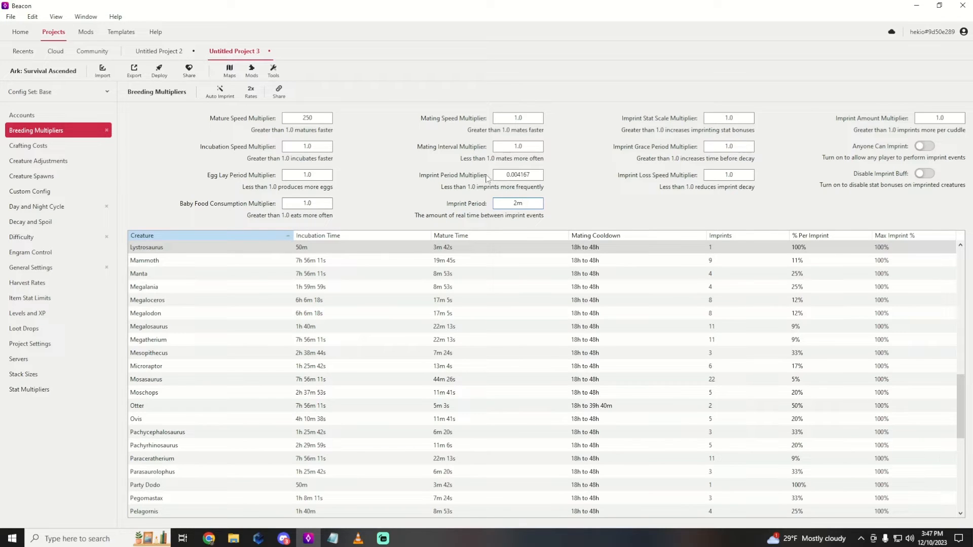
left_click(518, 203)
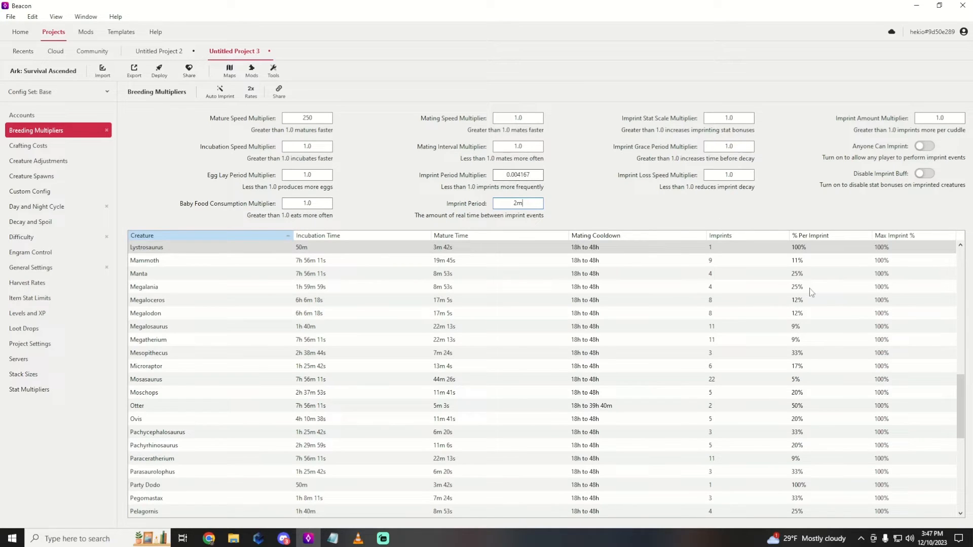
mouse_move(748, 291)
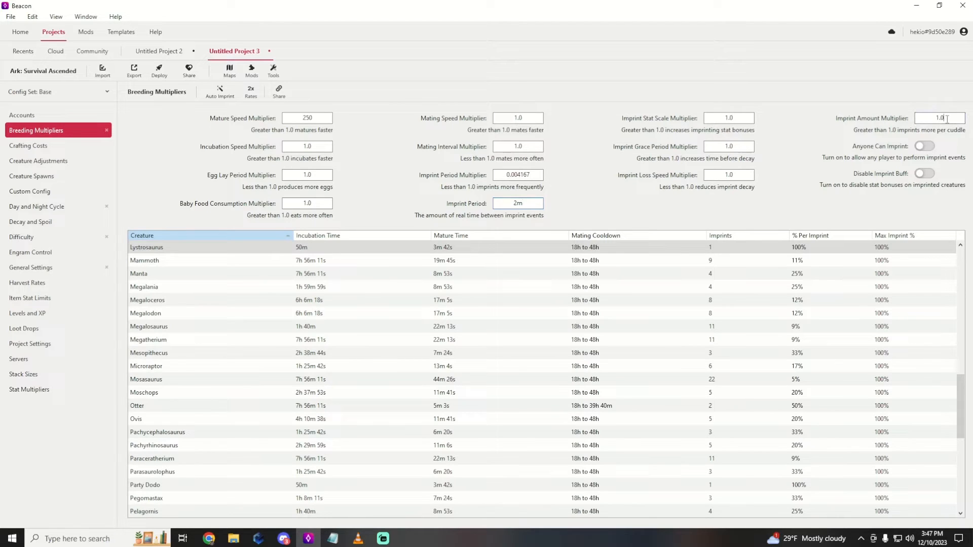
type("10")
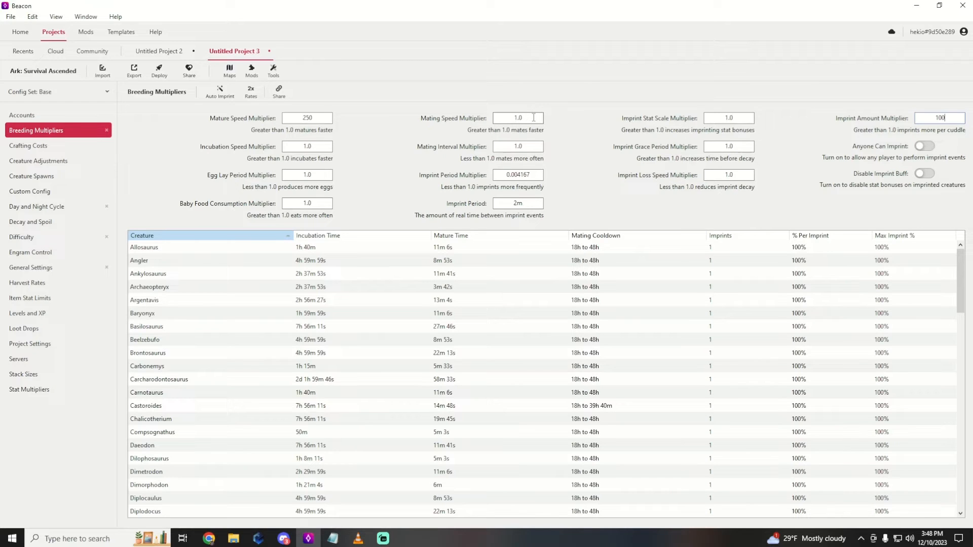
type("5")
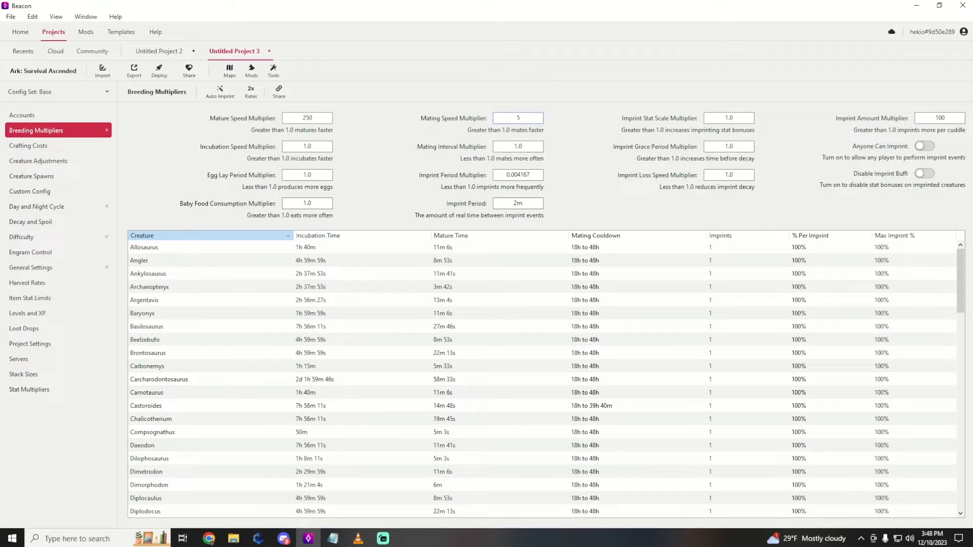
left_click(518, 118)
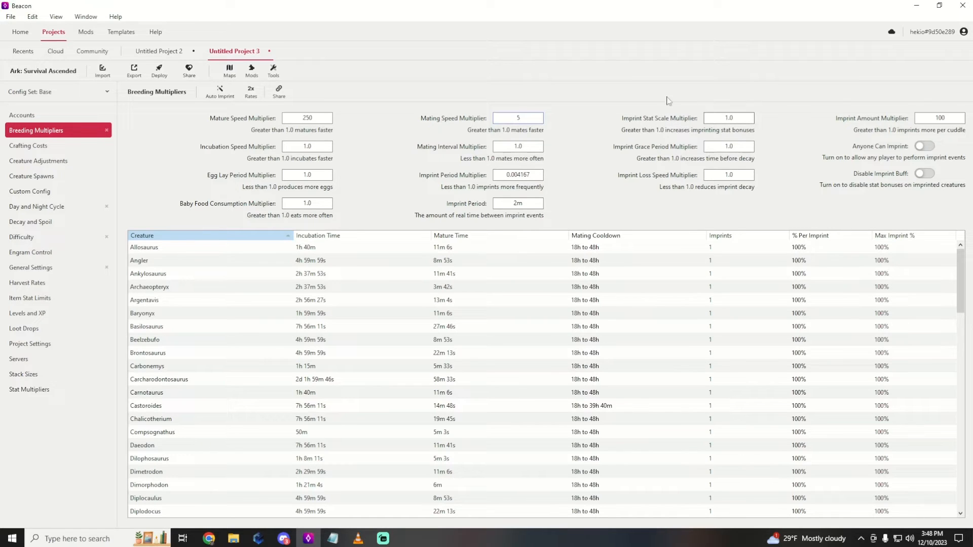
mouse_move(643, 158)
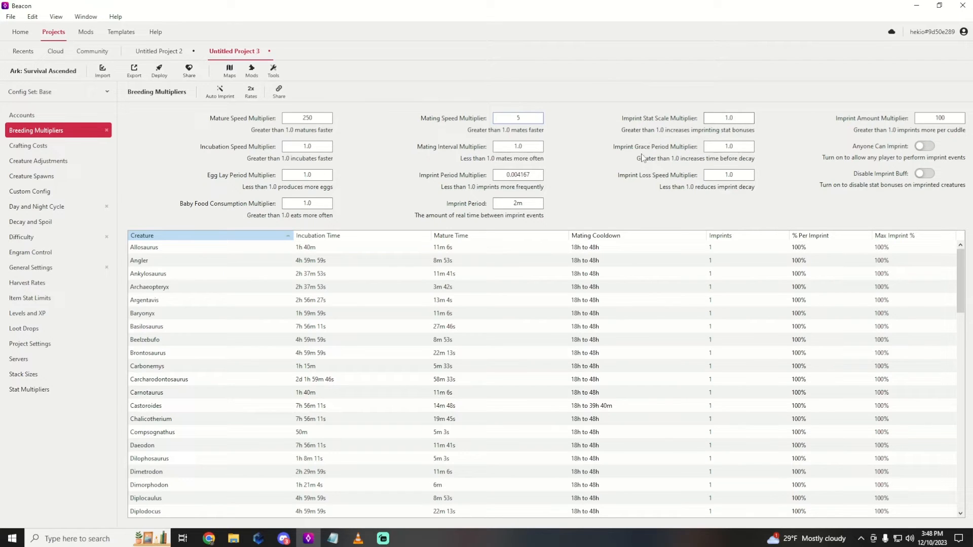
Set the incubation speed multiplier to 20, cutting Giganotosaurus incubation to 2h 29m 59s.
left_click(518, 118)
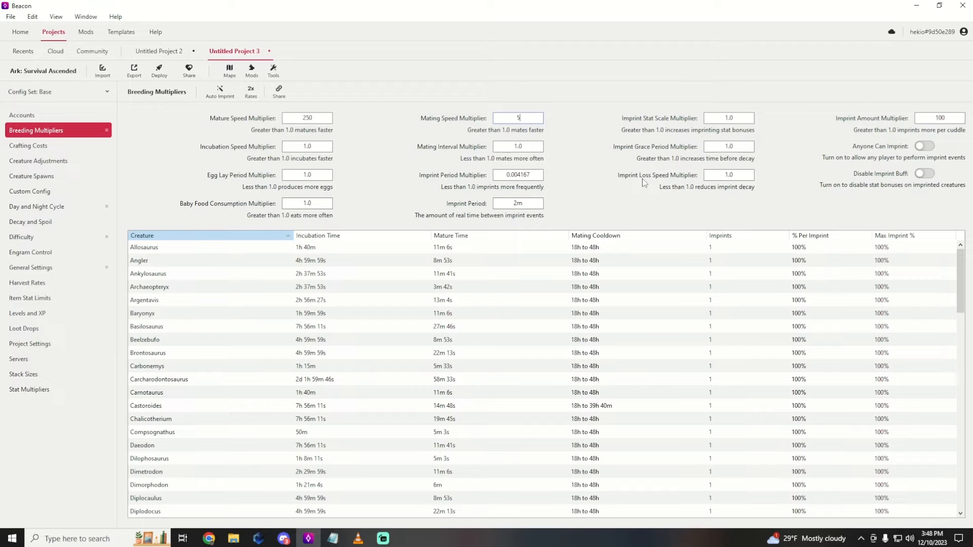
mouse_move(357, 162)
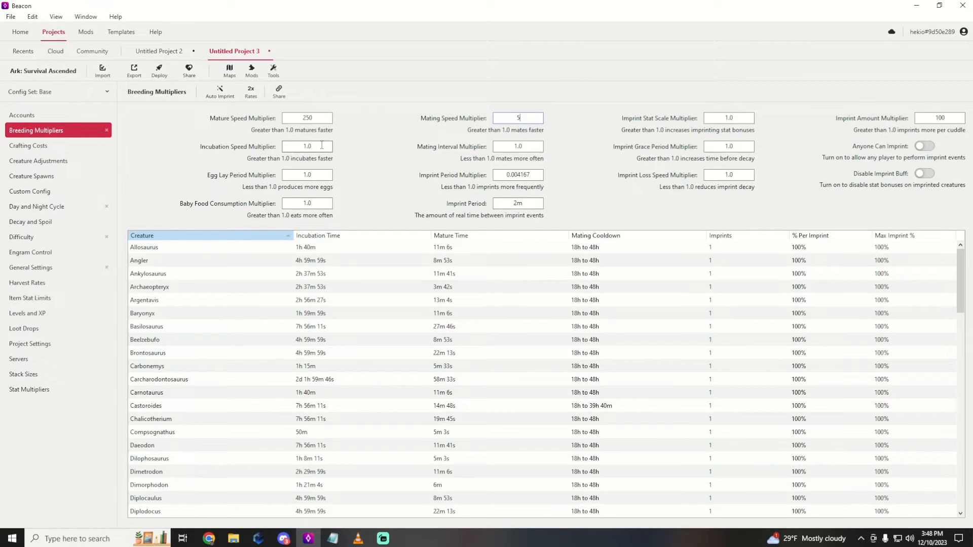
type("20")
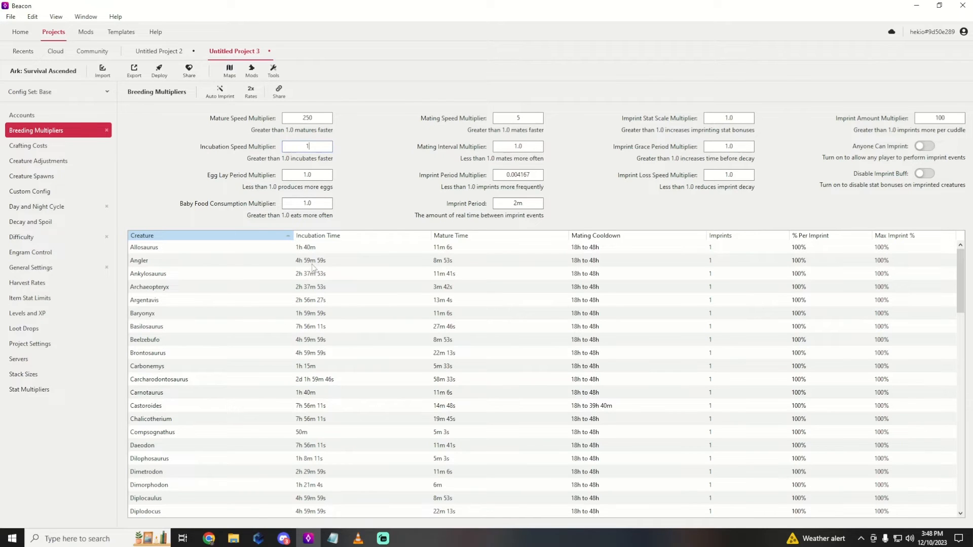
scroll("down", 3)
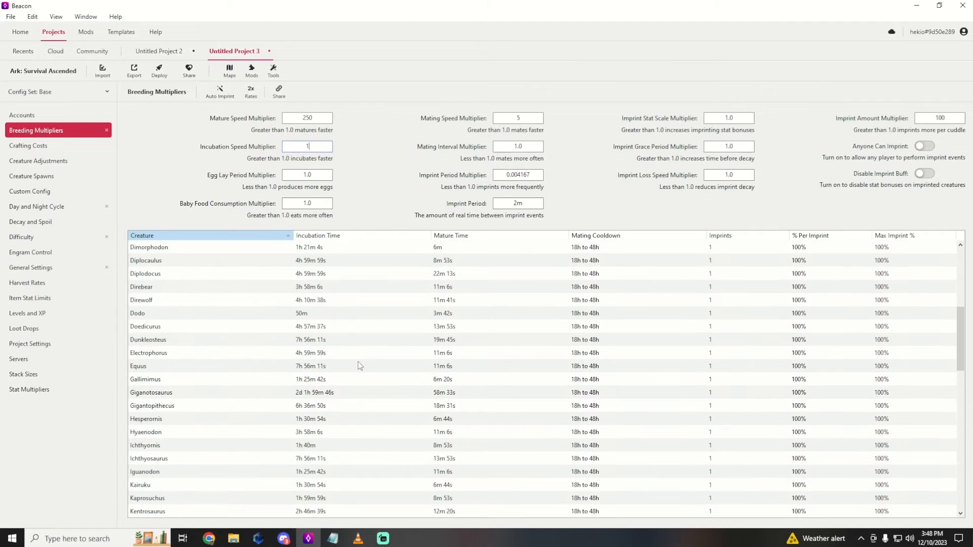
left_click(151, 392)
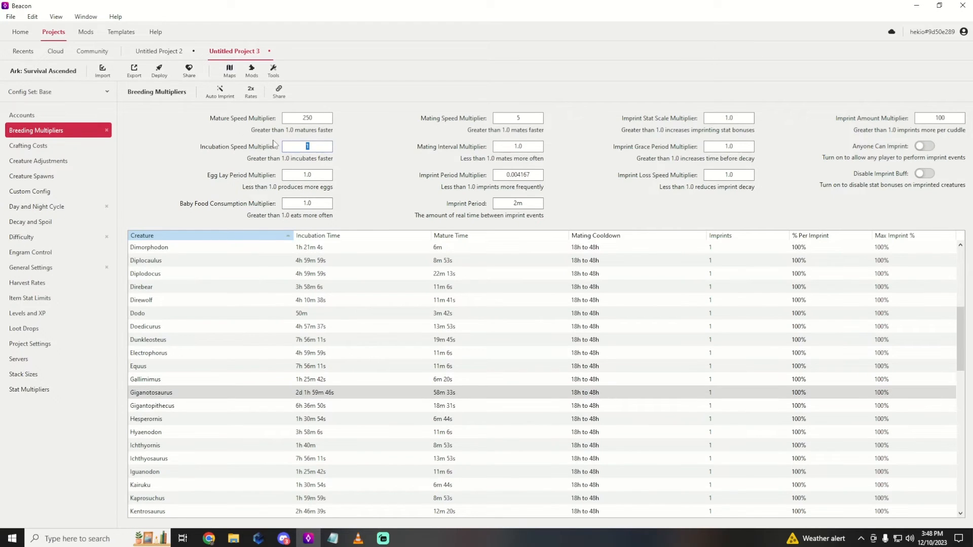
type("20")
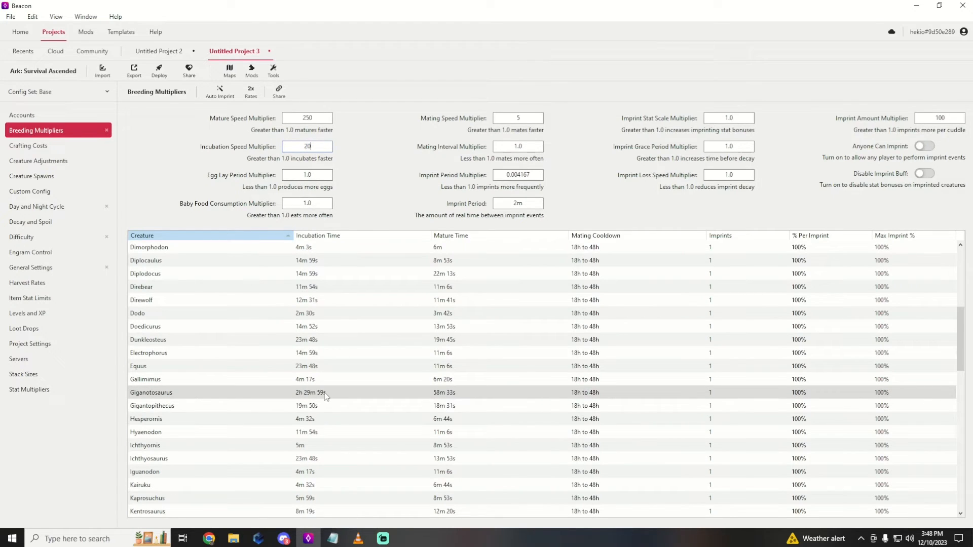
left_click(251, 90)
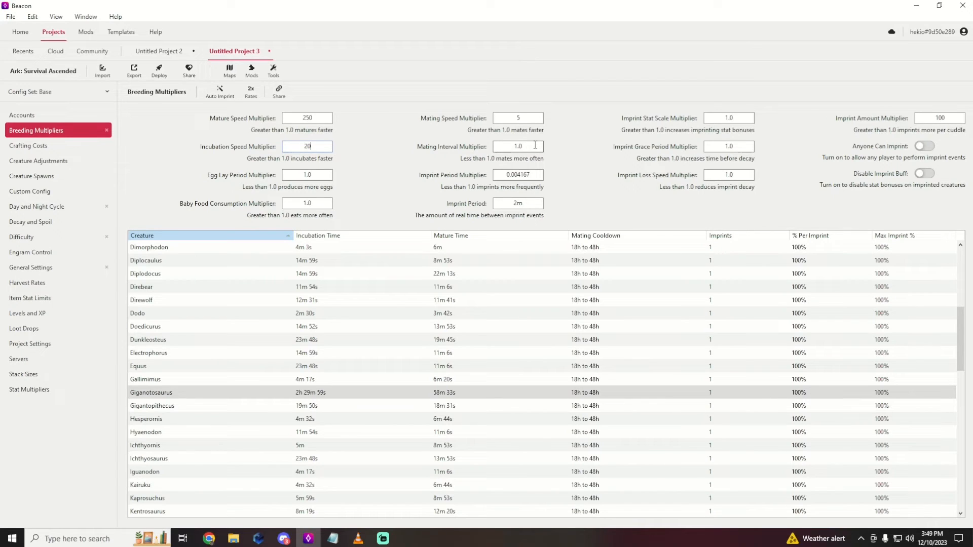
Try mating interval values 40, .04 and .02 before settling on .0025.
left_click(518, 146)
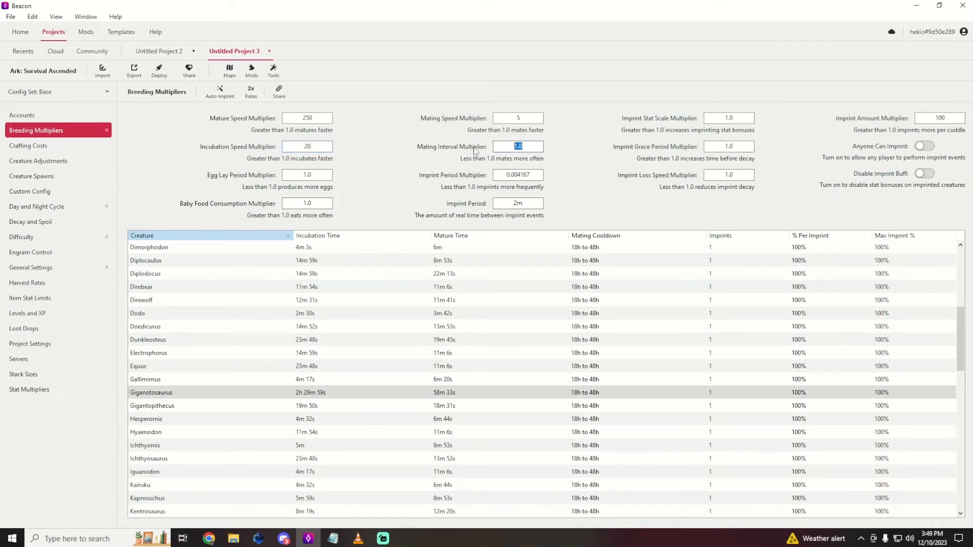
type("40")
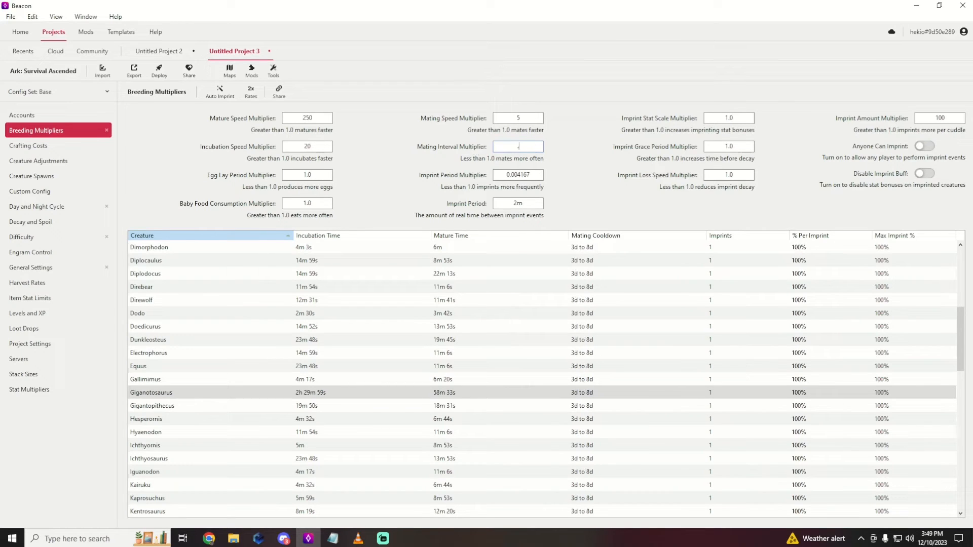
type(".04")
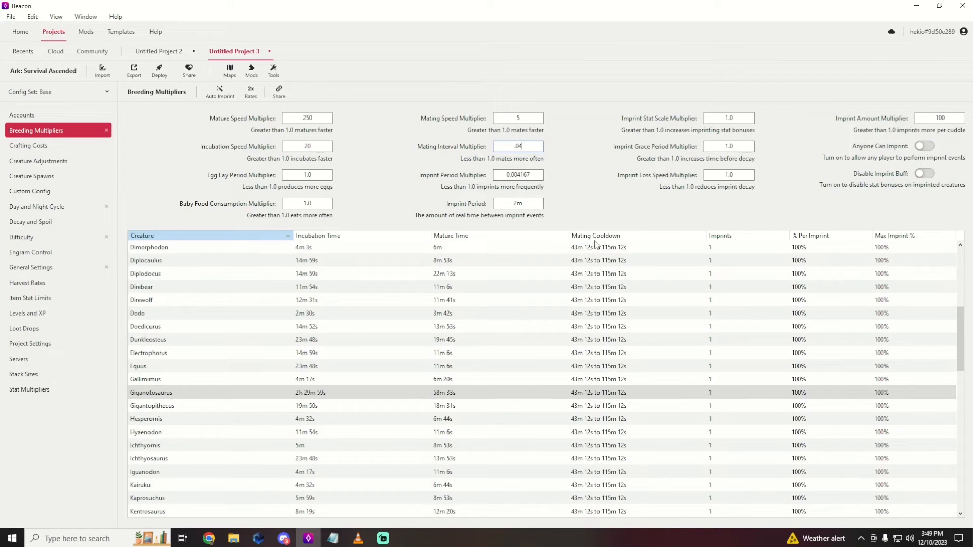
type(".02")
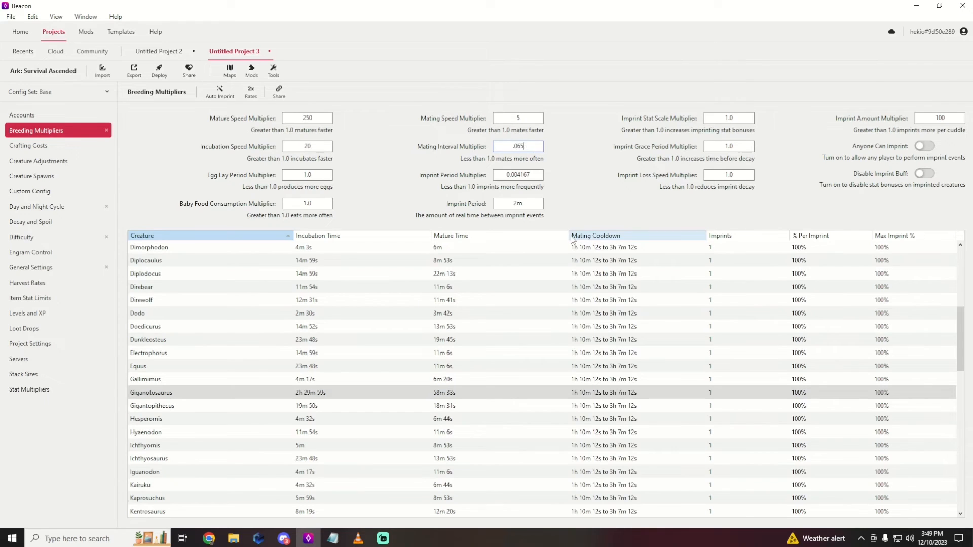
type(".0025")
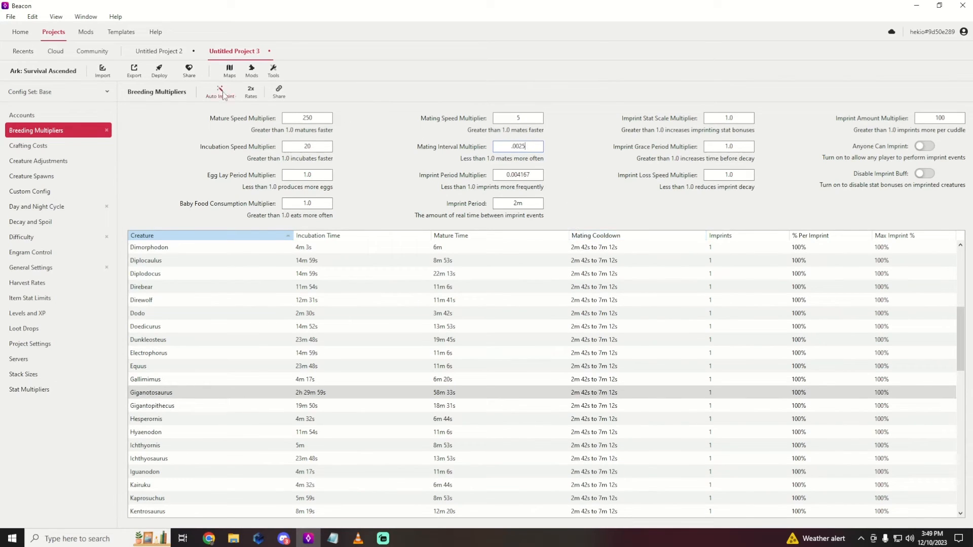
Export the Game.ini preview and highlight the BabyCuddleInterval, BabyImprintAmount, MatingInterval=0.0025 and MatingSpeed=5 lines.
left_click(134, 70)
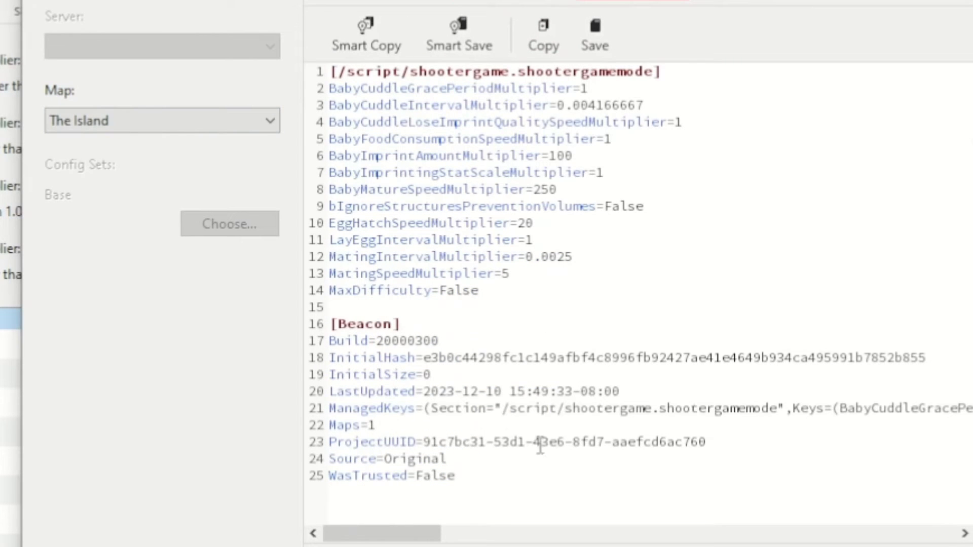
left_click_drag(330, 104, 478, 291)
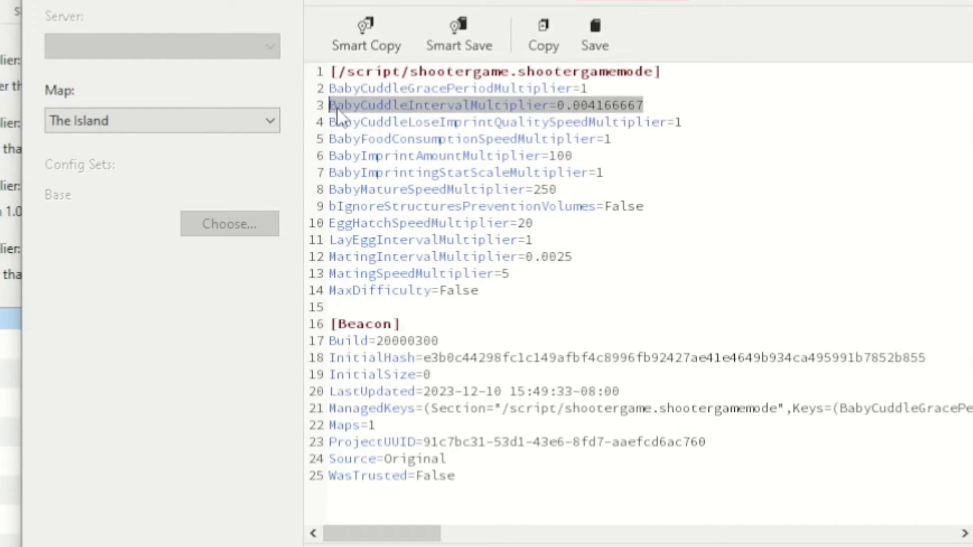
mouse_move(595, 161)
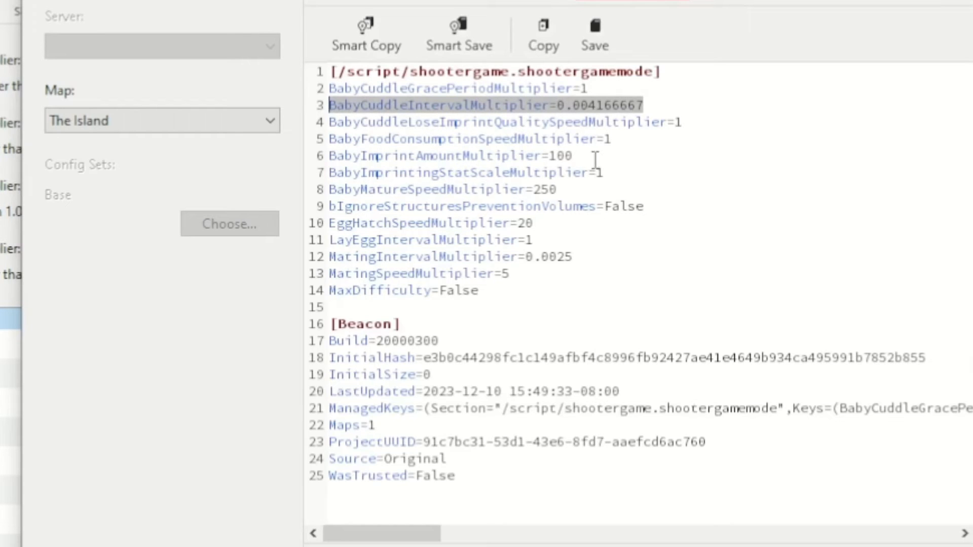
left_click(449, 156)
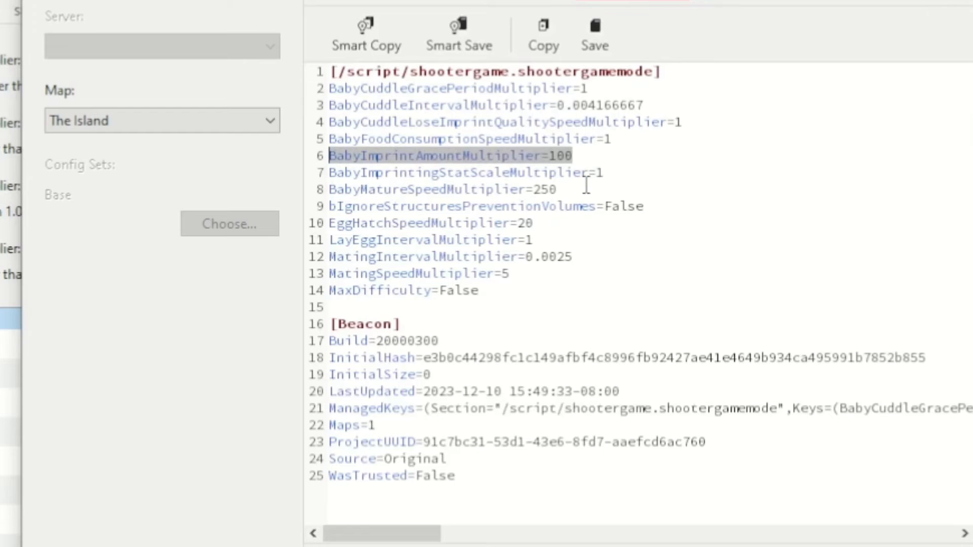
left_click(441, 190)
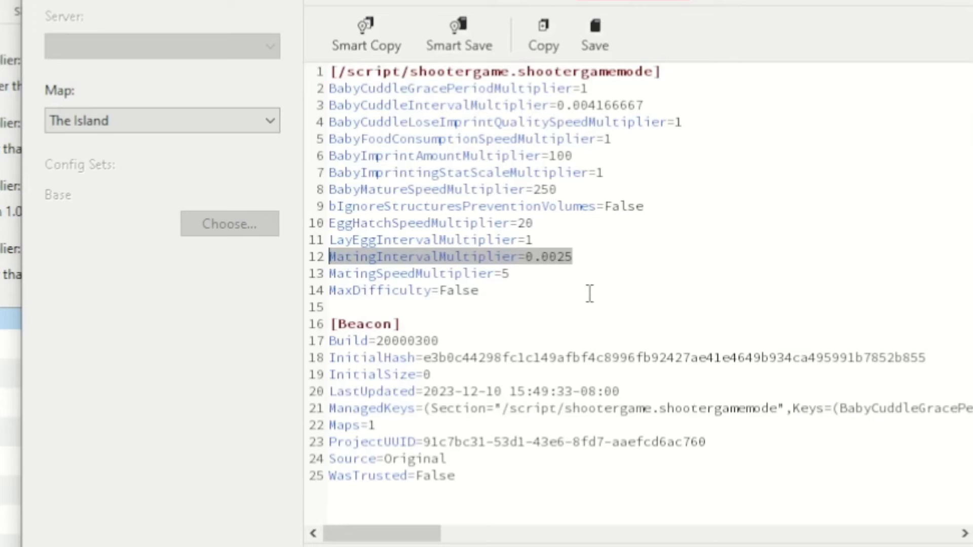
left_click(415, 273)
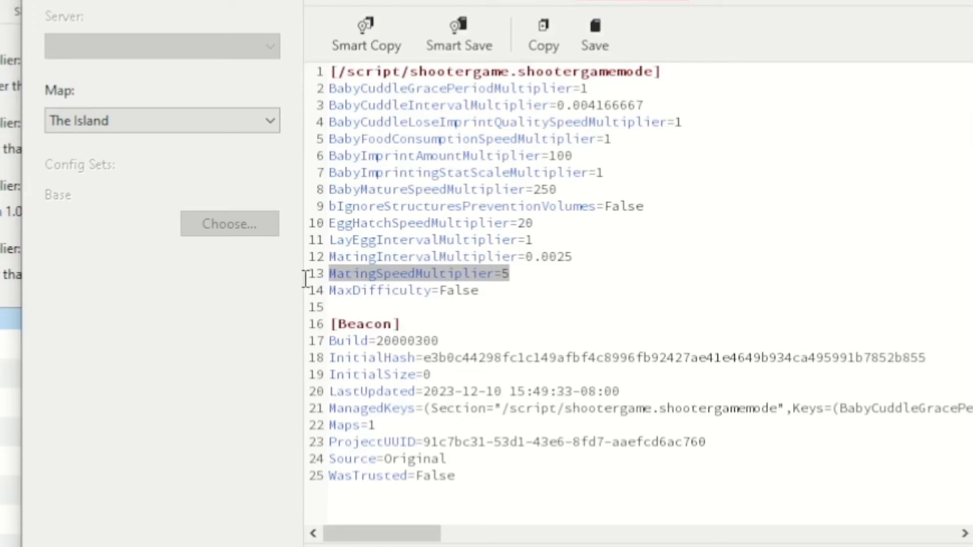